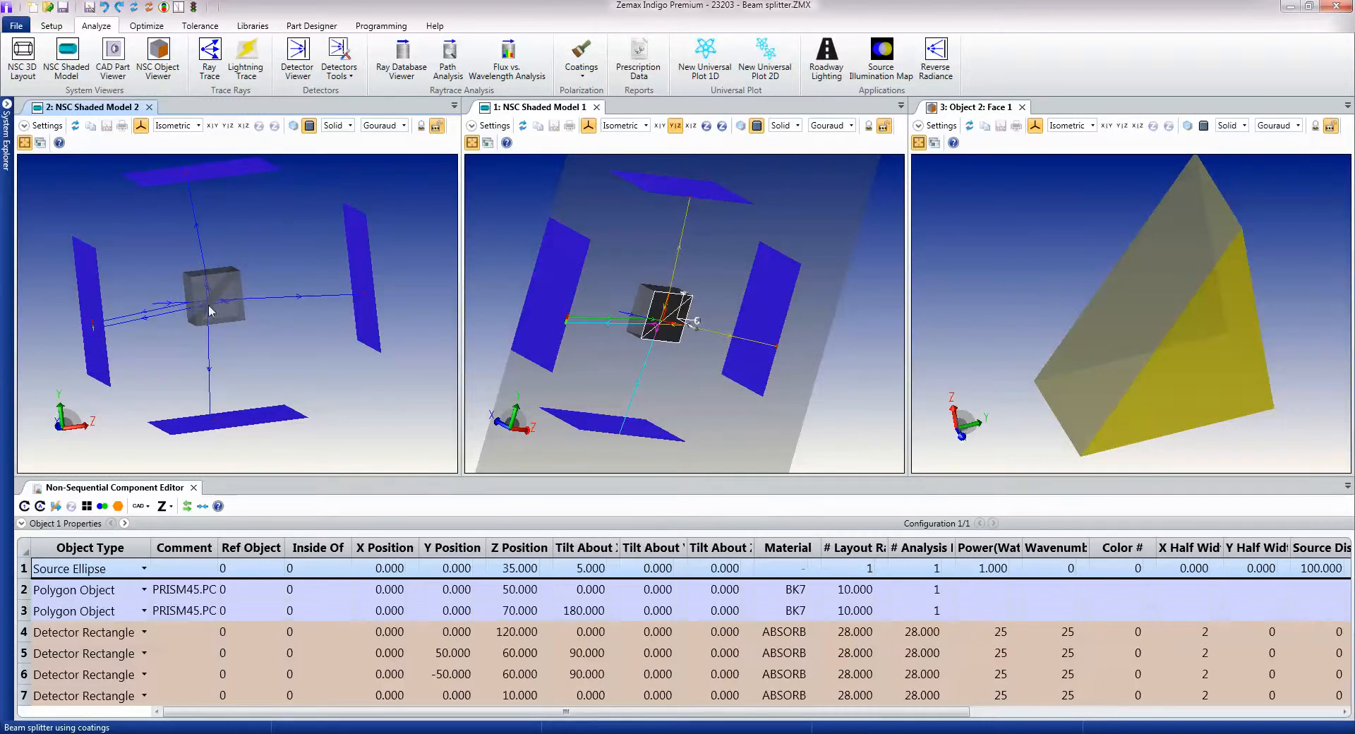
mouse_move(178, 313)
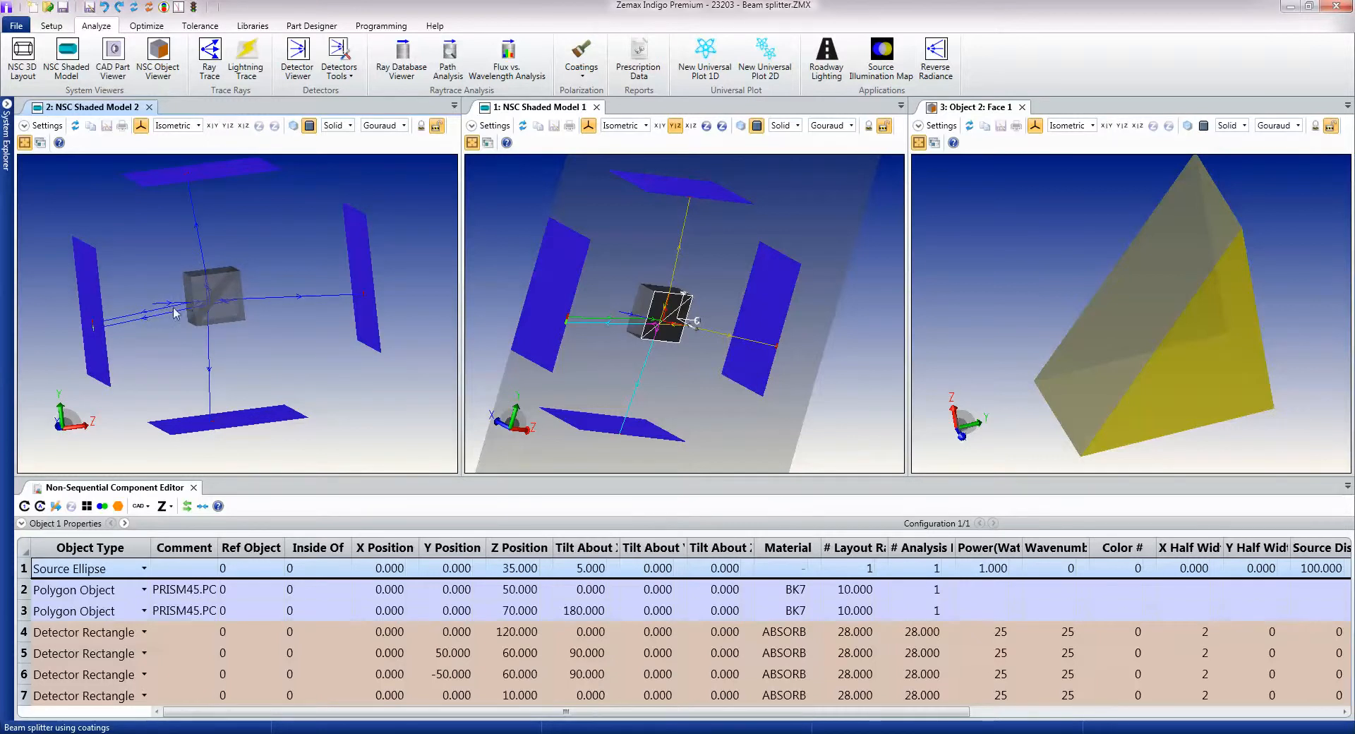
Step: Orbit the NSC shaded model to view the prism cube and detectors from a new angle
drag(172, 313, 252, 332)
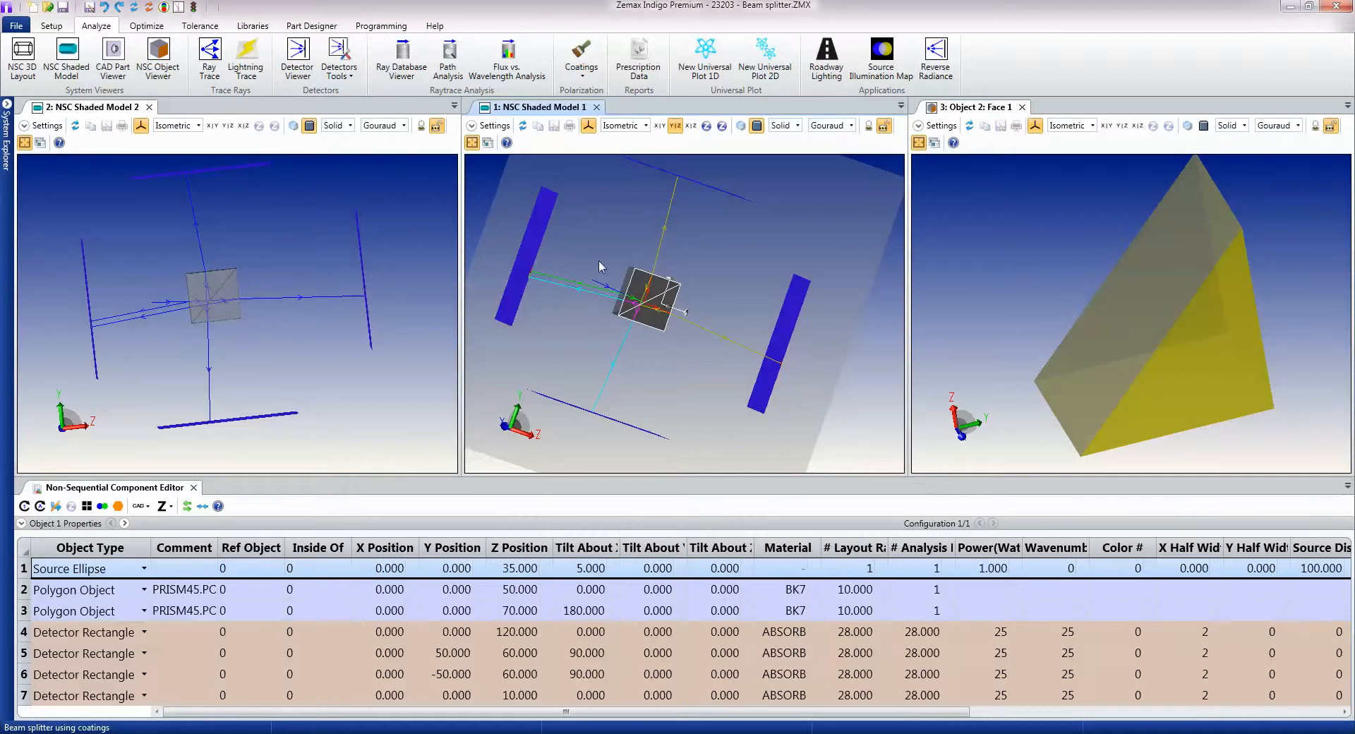
mouse_move(745, 393)
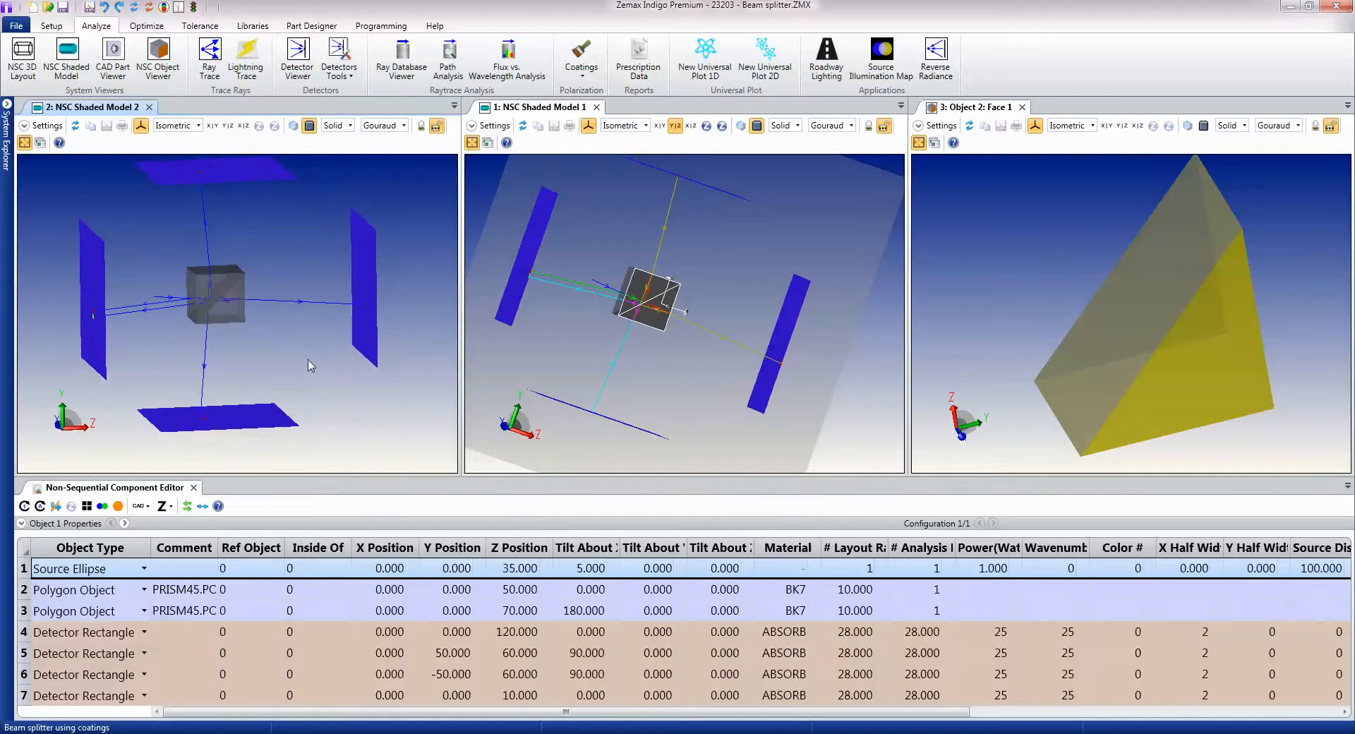
mouse_move(336, 370)
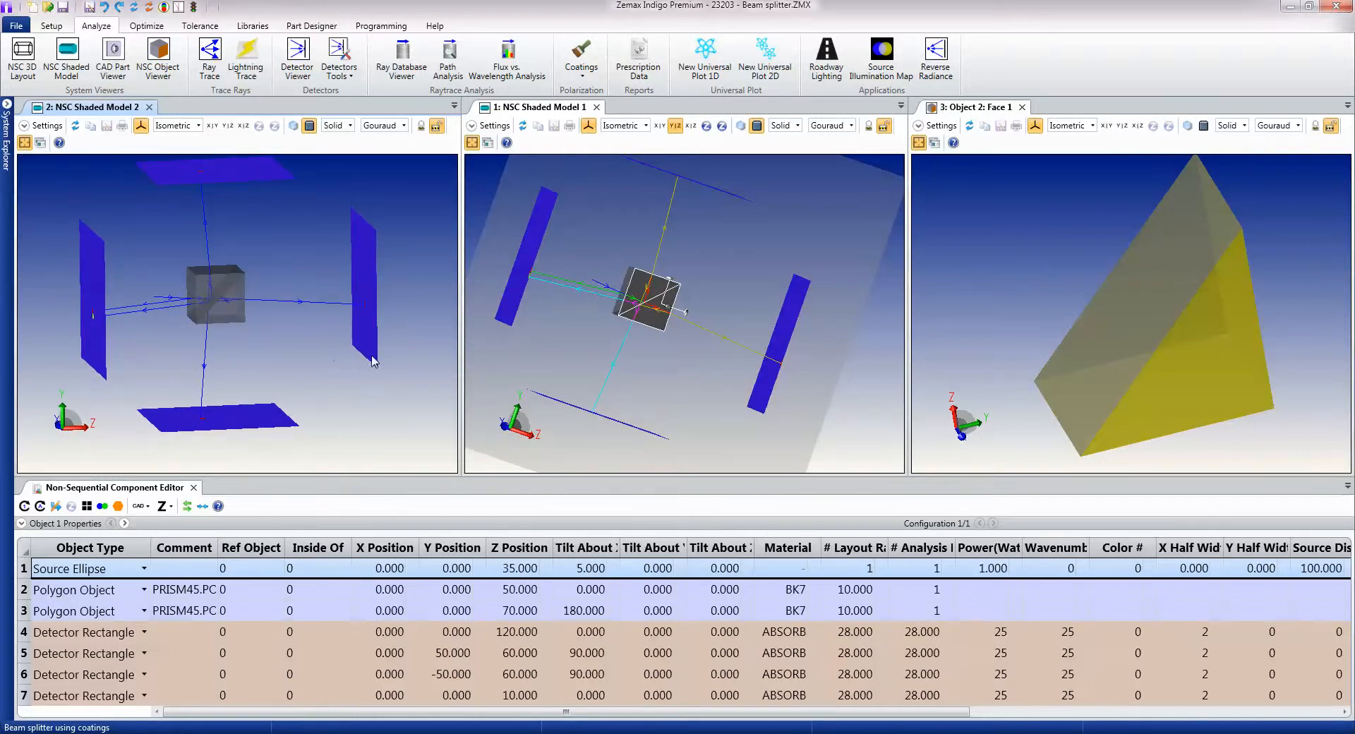
mouse_move(472, 348)
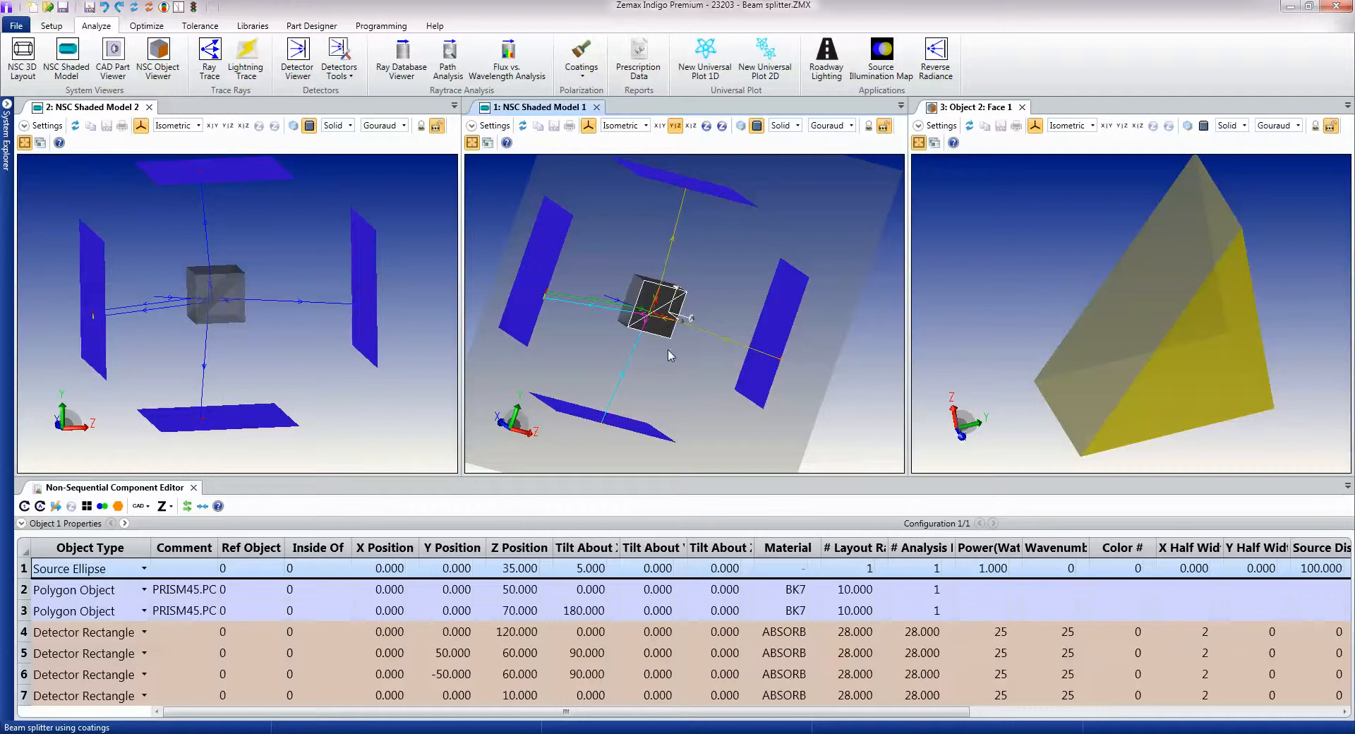
mouse_move(696, 378)
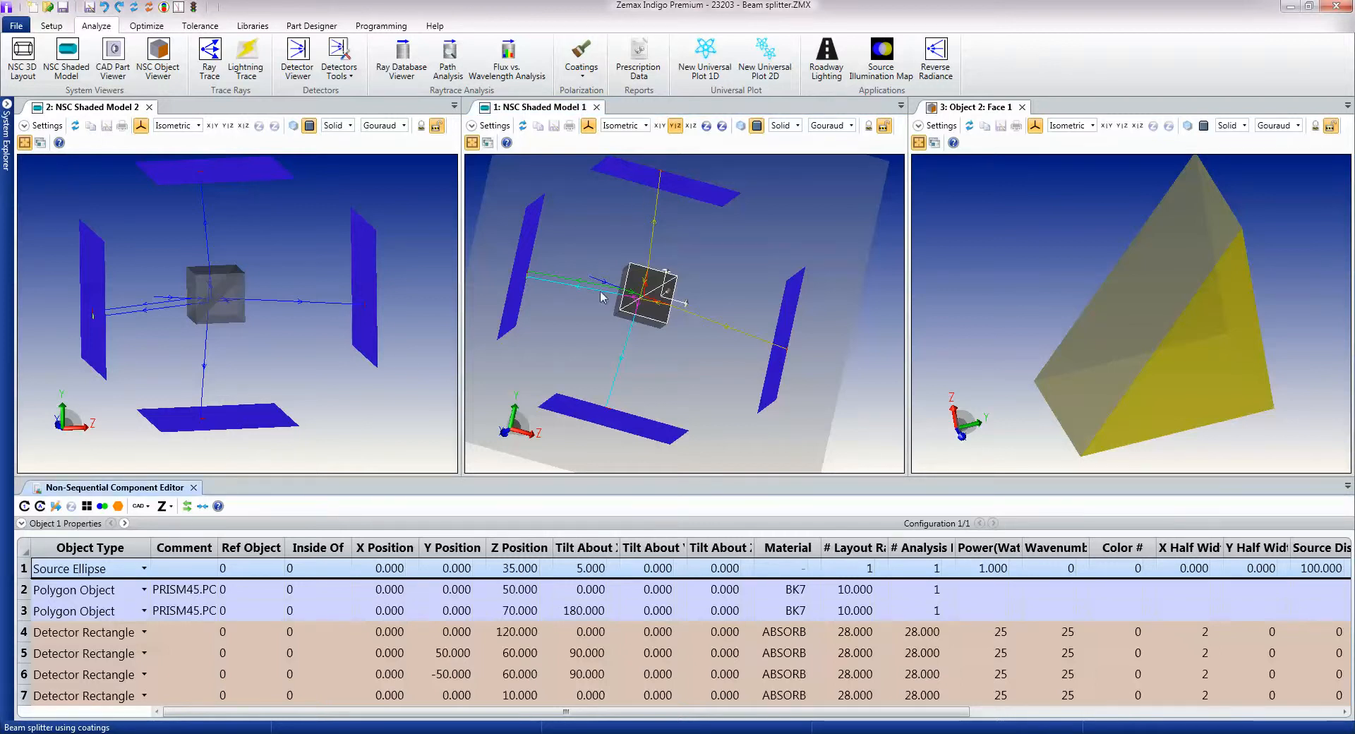
Step: Highlight the prism, inspect its face from another angle, then highlight the top and left detectors
click(853, 568)
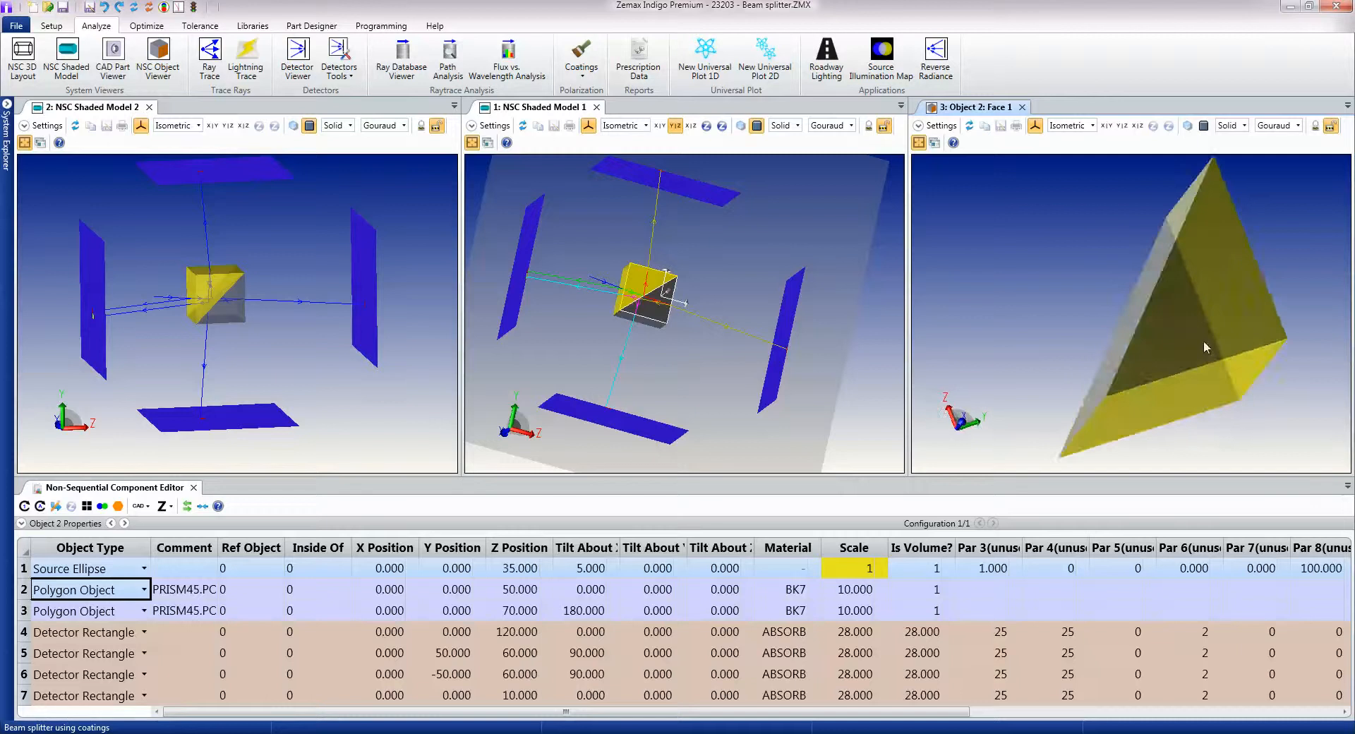
drag(1205, 345, 1198, 385)
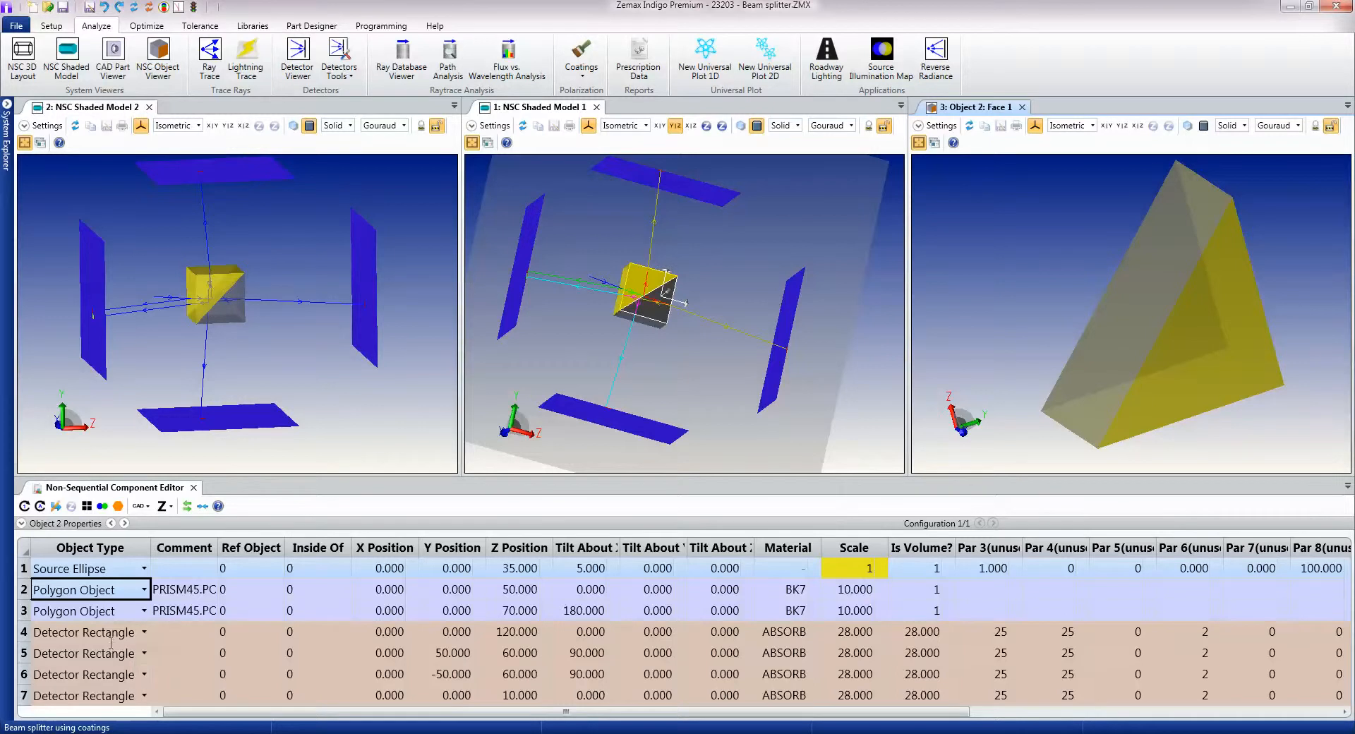
click(86, 652)
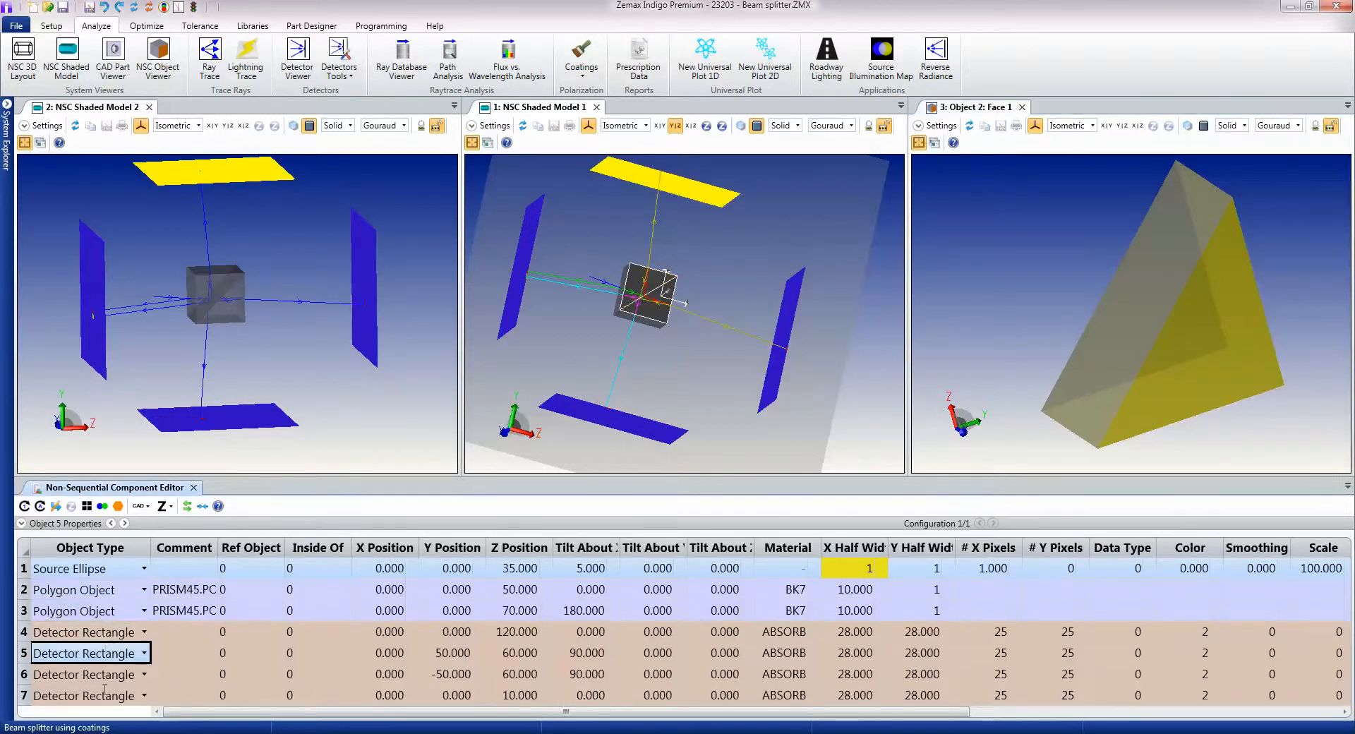
click(86, 694)
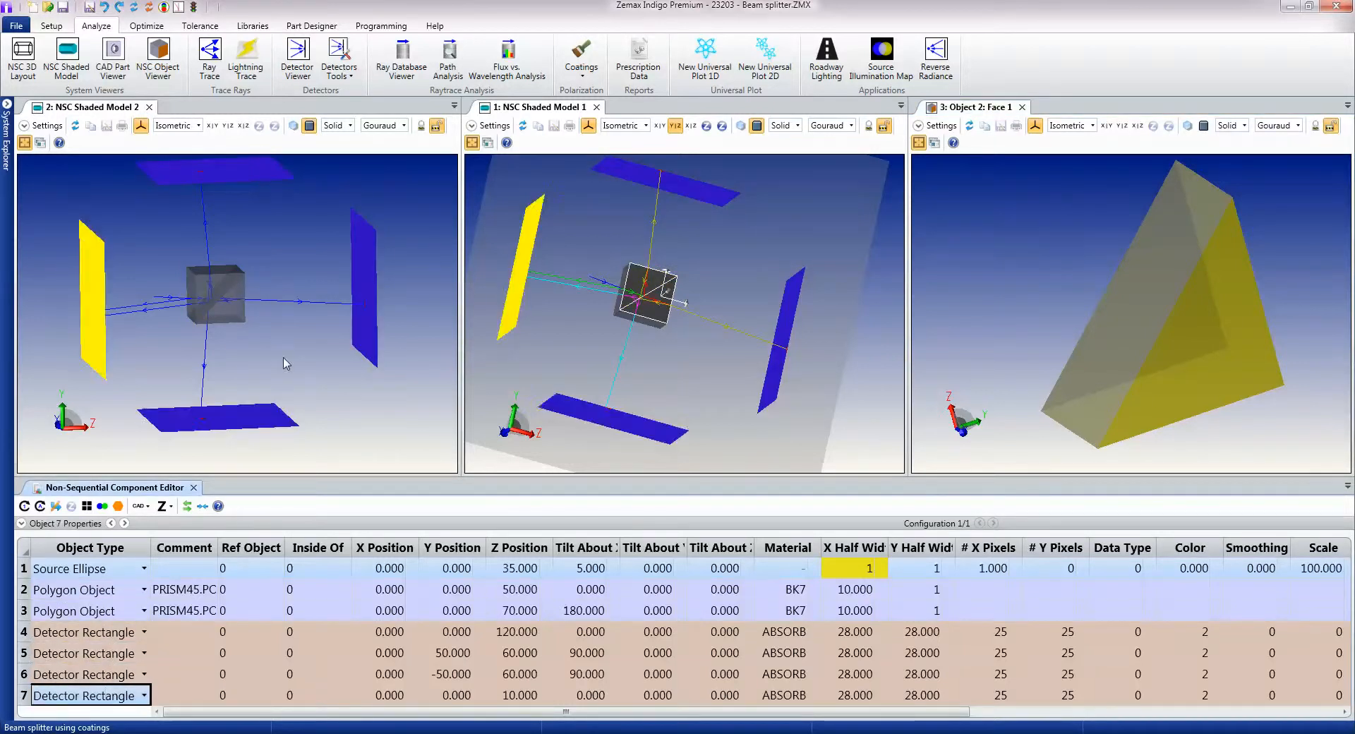